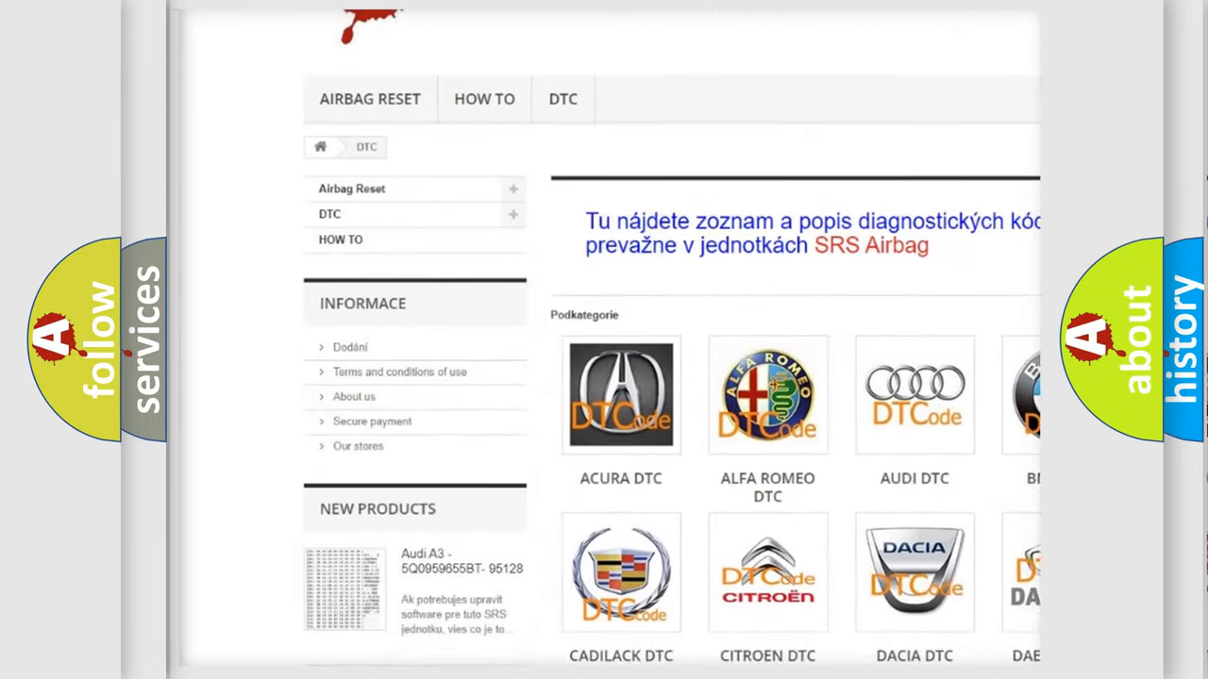
Scroll down the DTC brand list toward the INFINITI DTC tile.
scroll("down", 3)
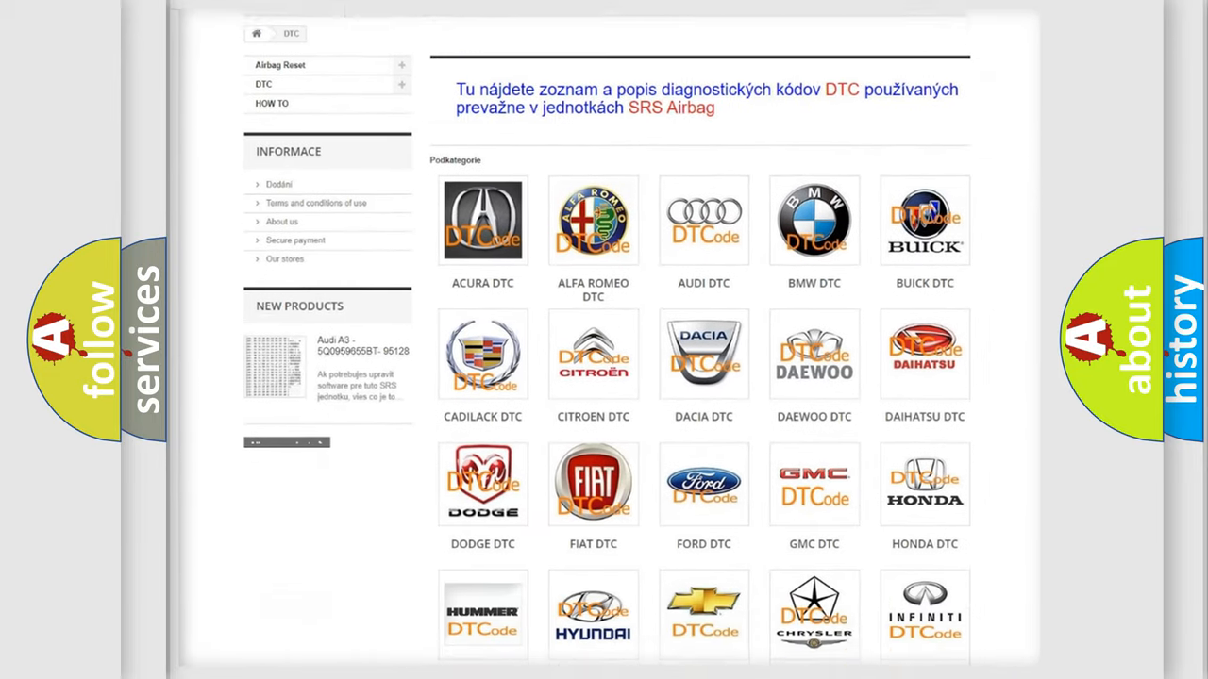
scroll("down", 3)
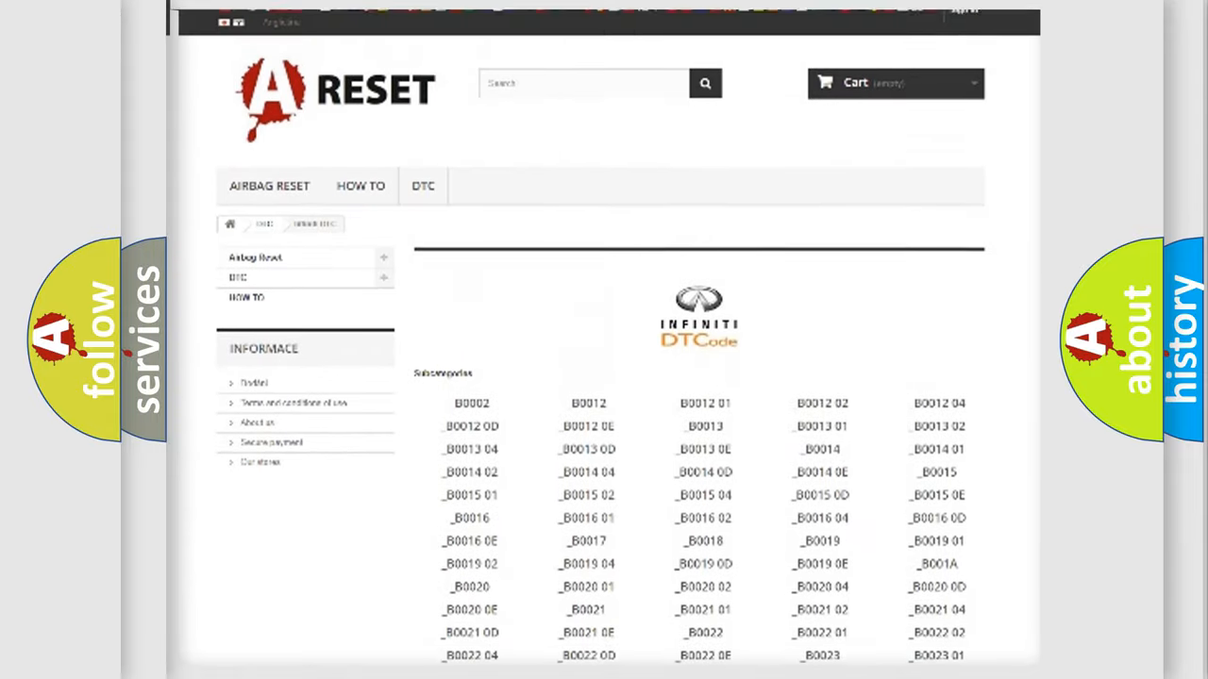
scroll("down", 3)
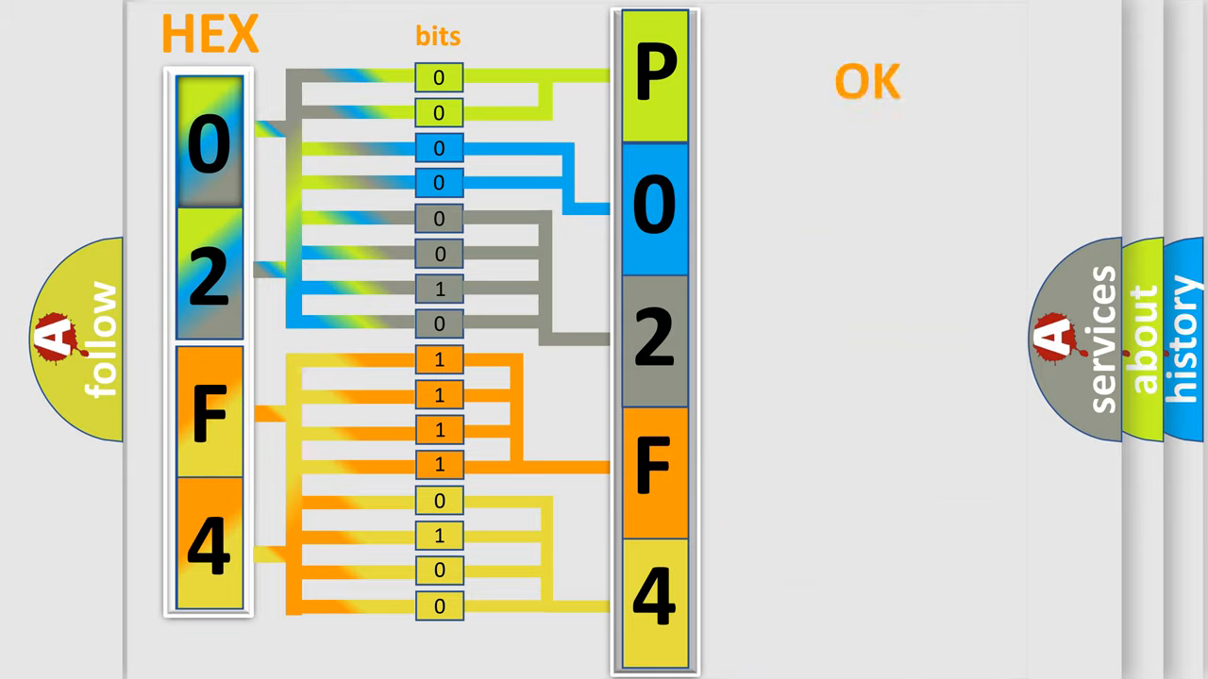
Advance the explainer to the final panel pairing the Infiniti logo with code P02F4.
left_click(867, 81)
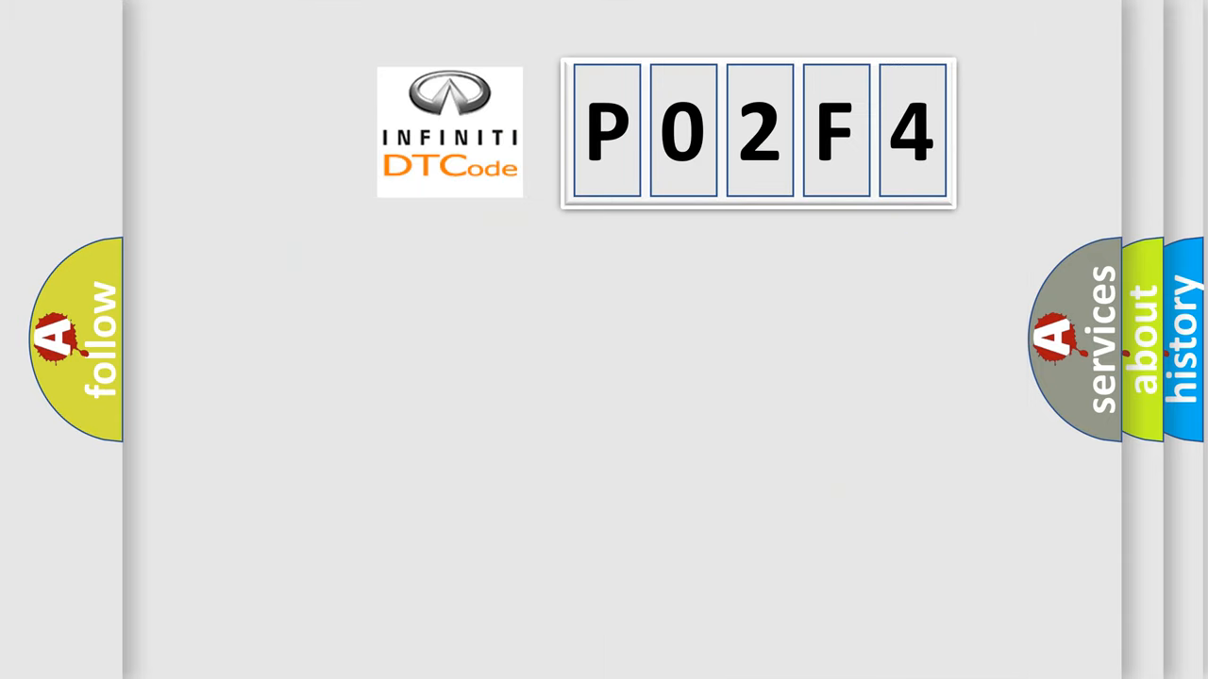